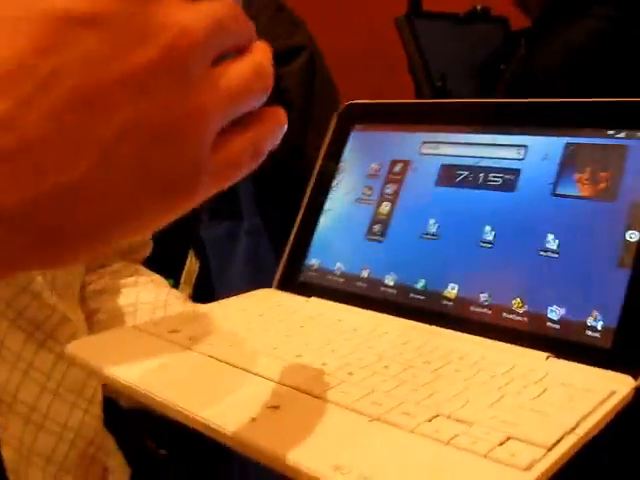
mouse_move(320, 240)
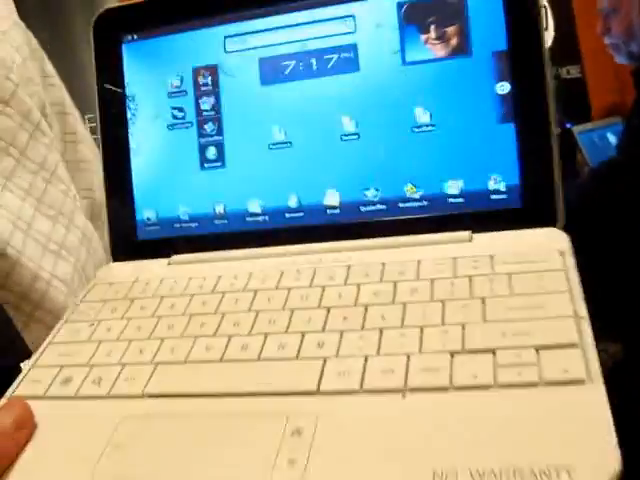
mouse_move(320, 240)
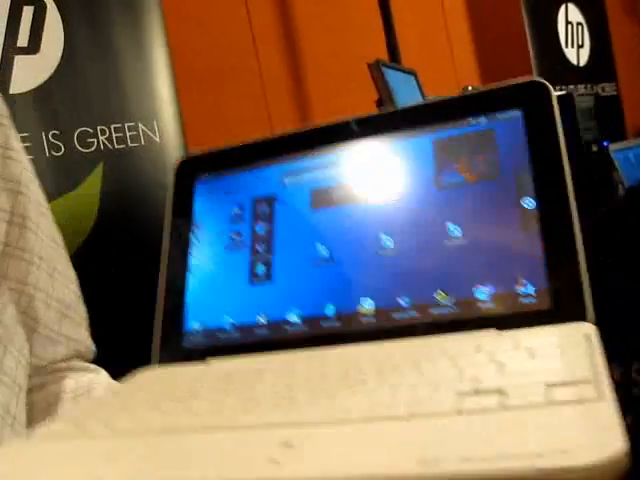